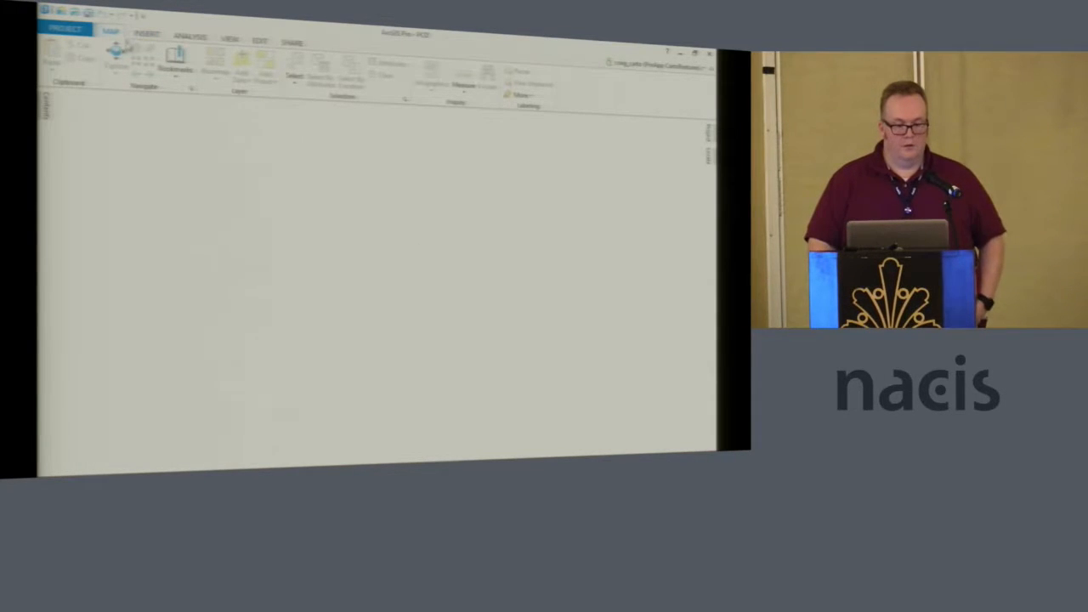
# Start a new Global Scene showing the Earth with imagery.
pyautogui.click(145, 37)
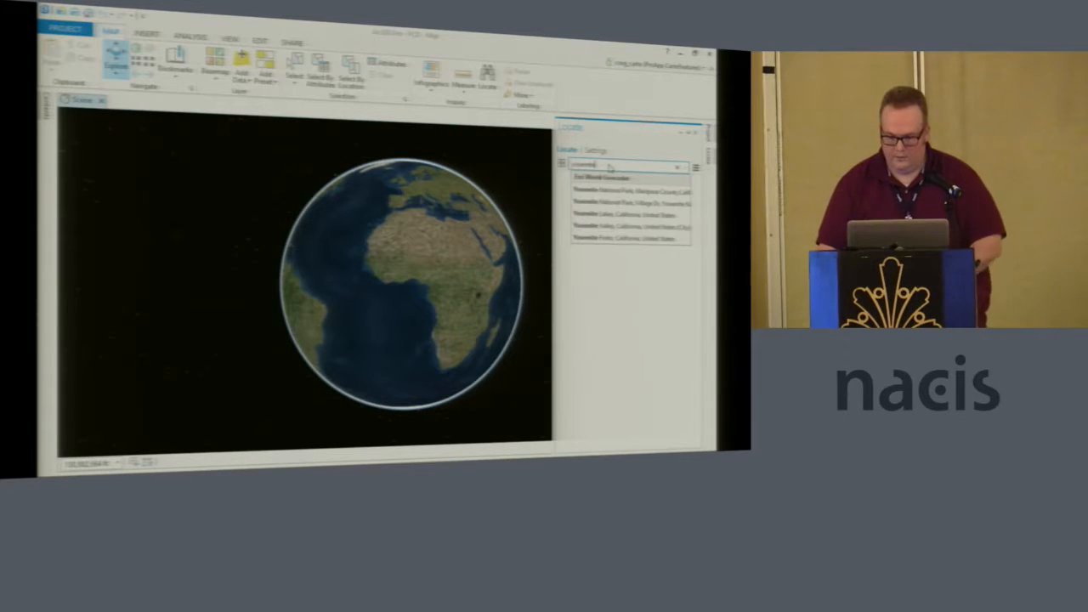
# Zoom to the Yosemite Valley search result and frame its granite cliffs in 3D.
pyautogui.click(621, 190)
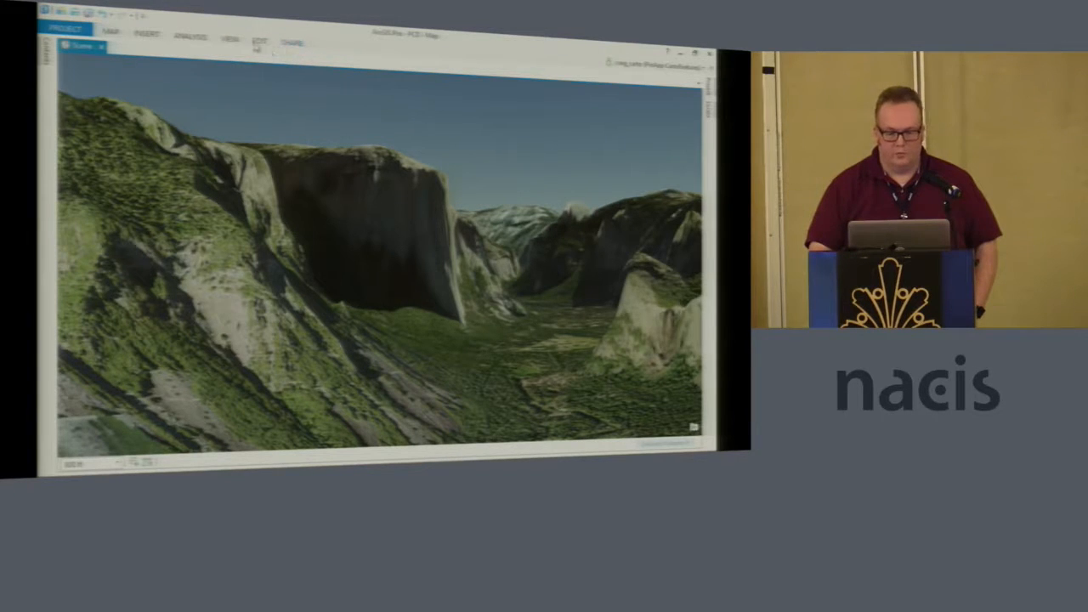
# Add an animation so the Animation Timeline pane appears beneath the scene.
pyautogui.click(88, 30)
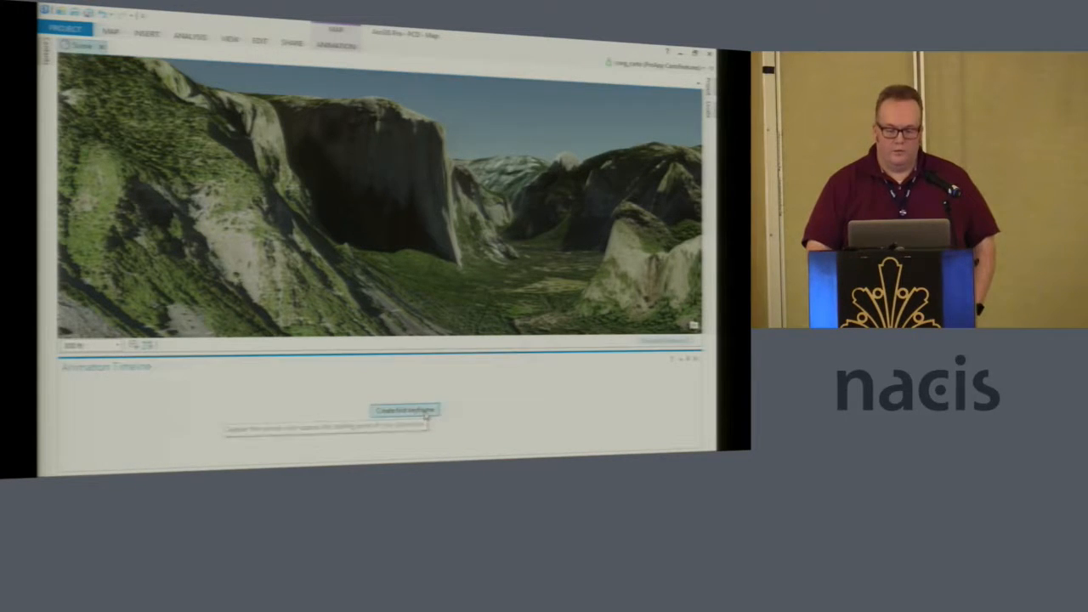
# Append about ten keyframes at successive valley, cliff and overhead camera positions.
pyautogui.click(401, 408)
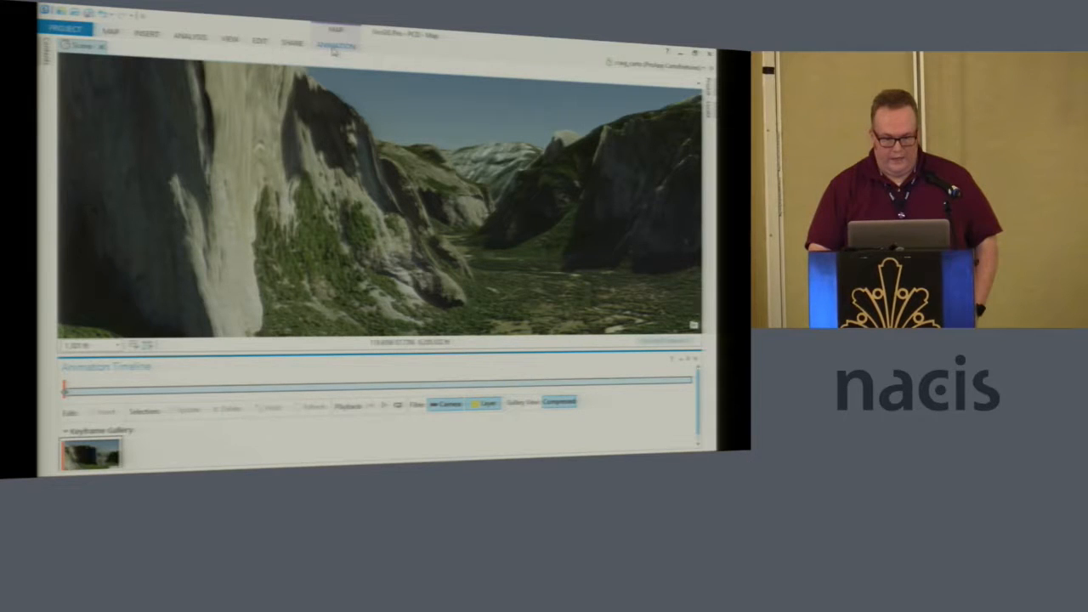
pyautogui.click(335, 41)
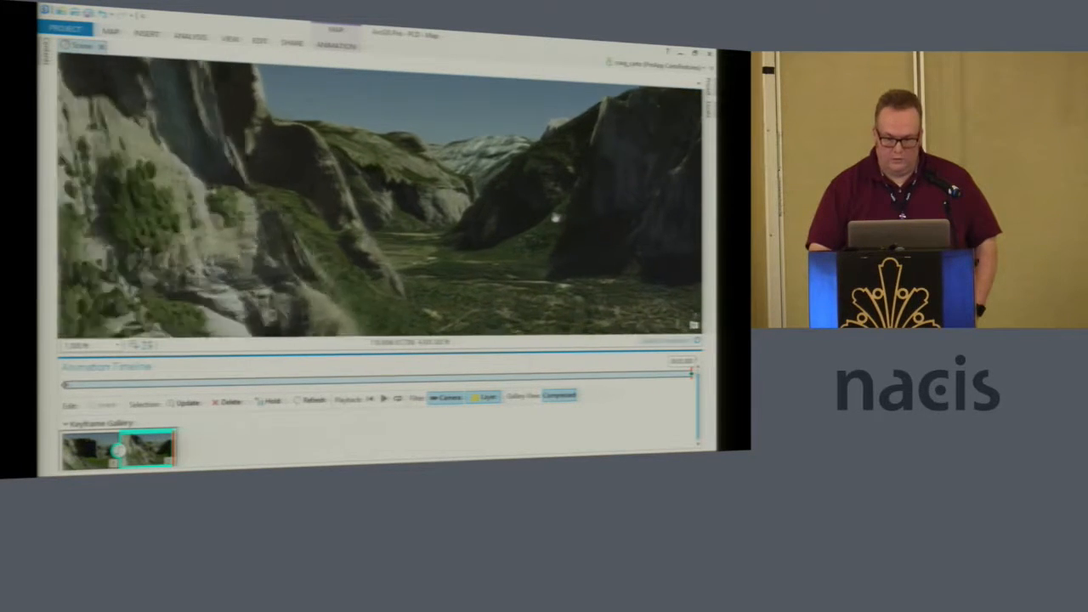
pyautogui.click(339, 39)
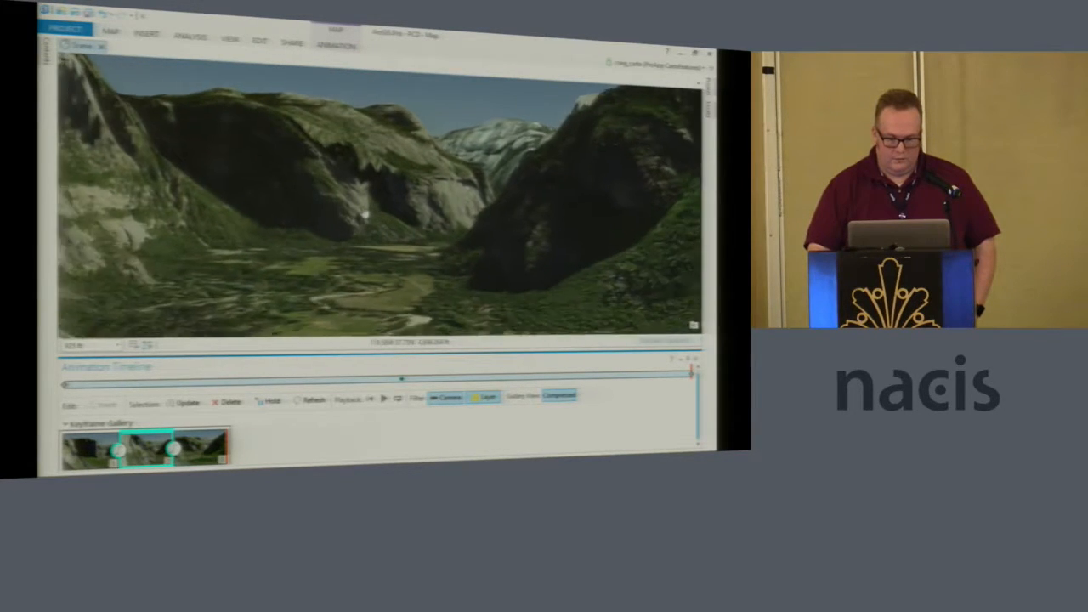
pyautogui.click(333, 39)
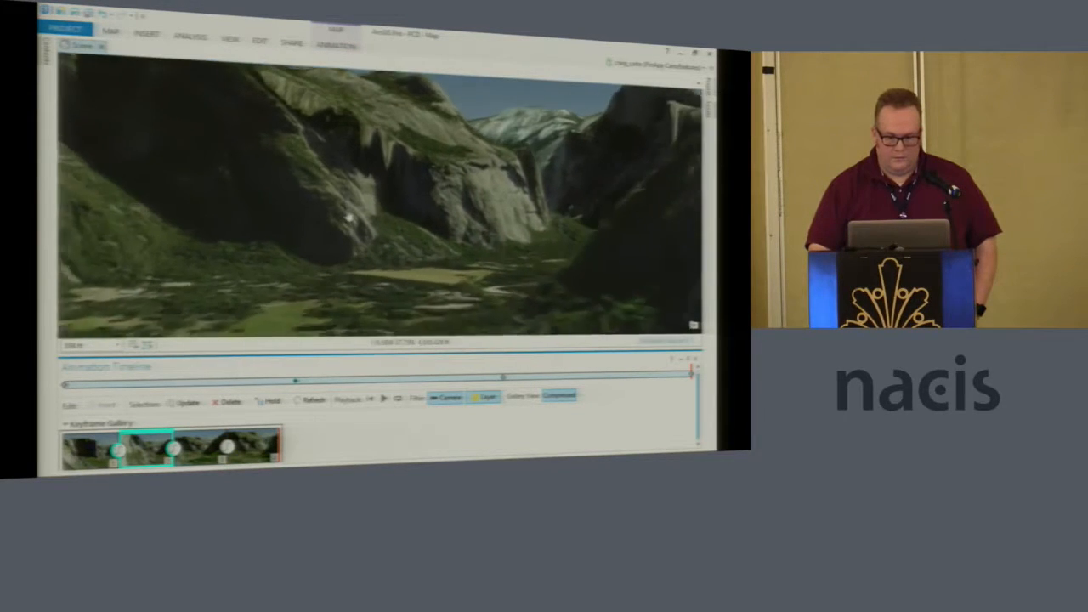
pyautogui.click(344, 39)
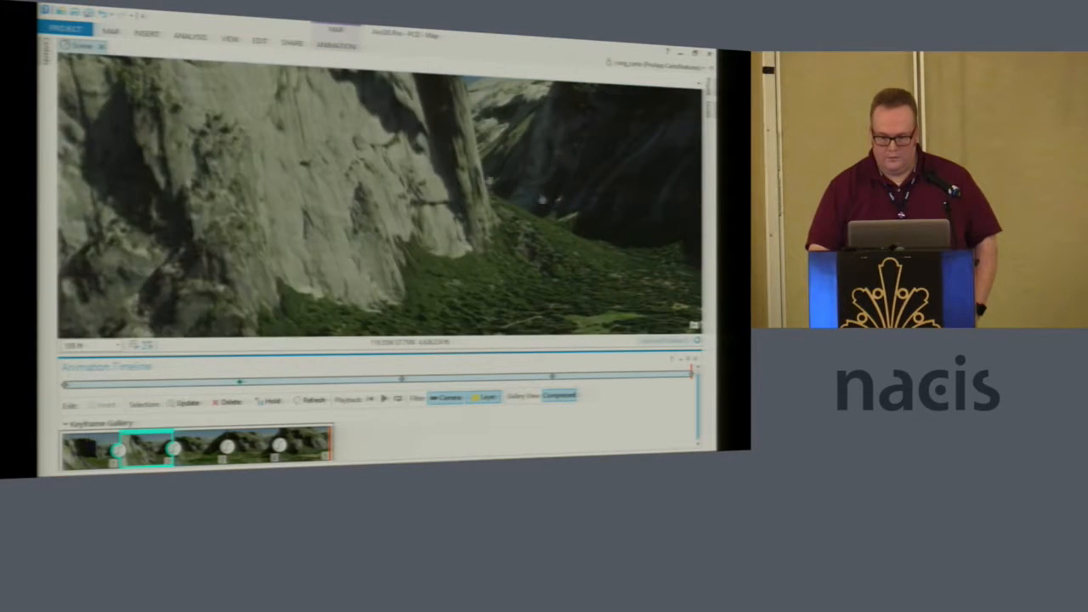
pyautogui.click(334, 38)
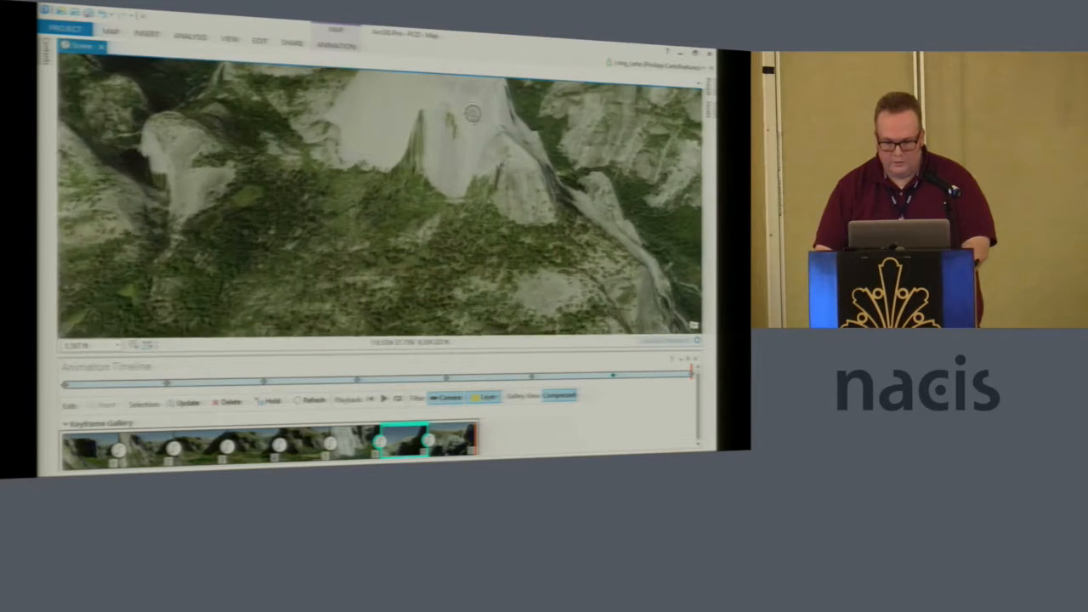
pyautogui.click(337, 34)
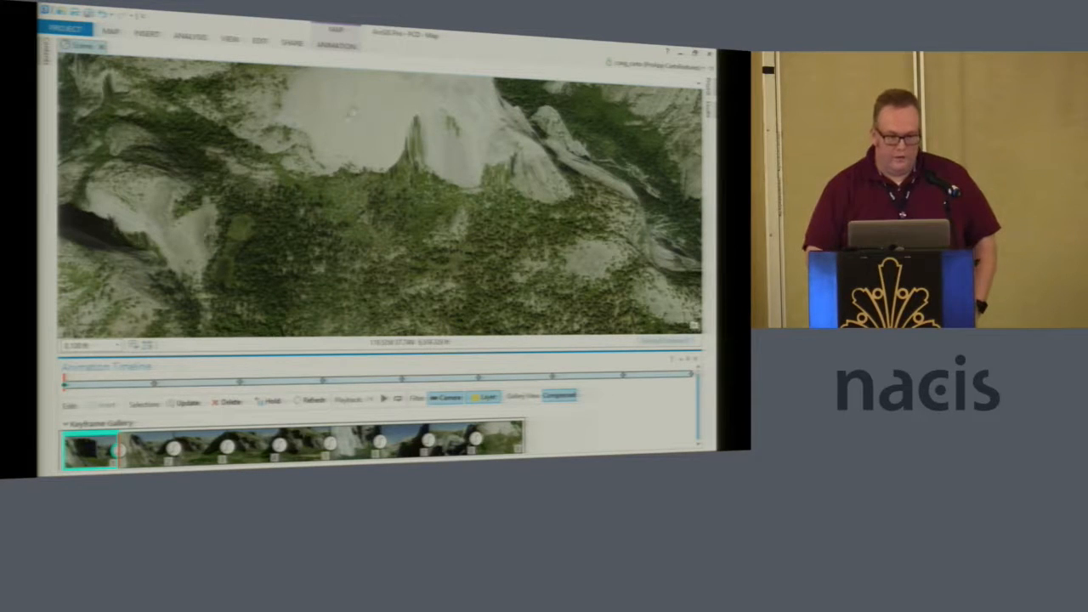
# Preview the fly-through animation from its first keyframe.
pyautogui.click(338, 40)
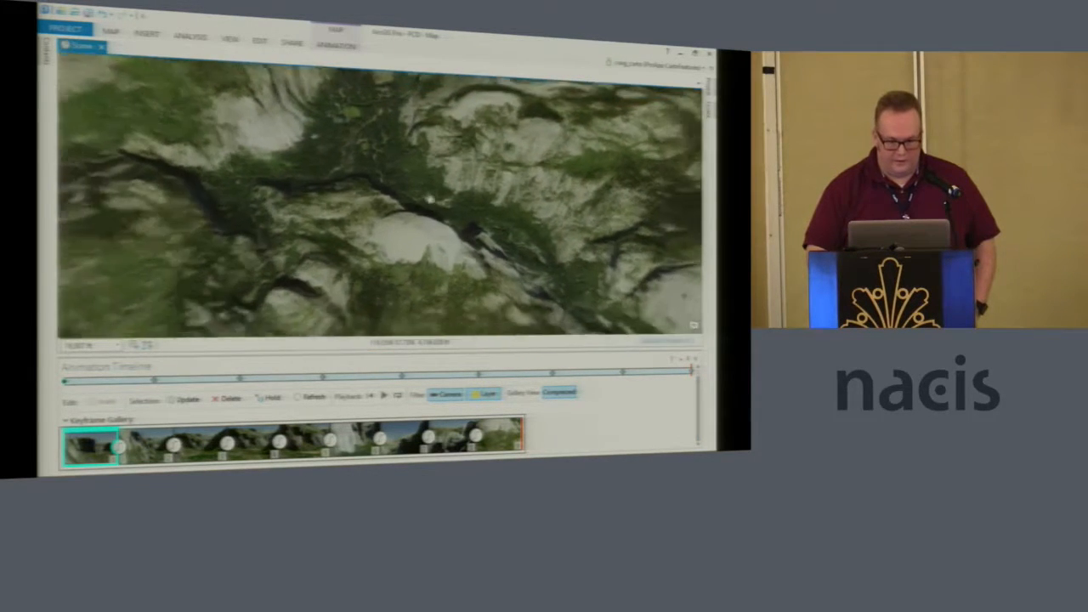
pyautogui.click(335, 37)
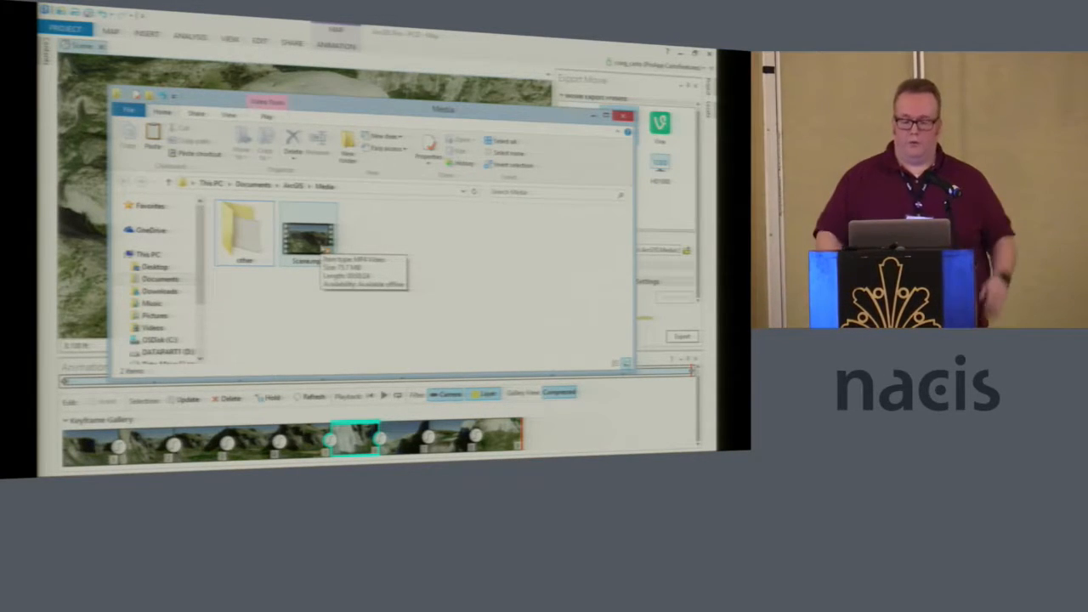
pyautogui.click(310, 238)
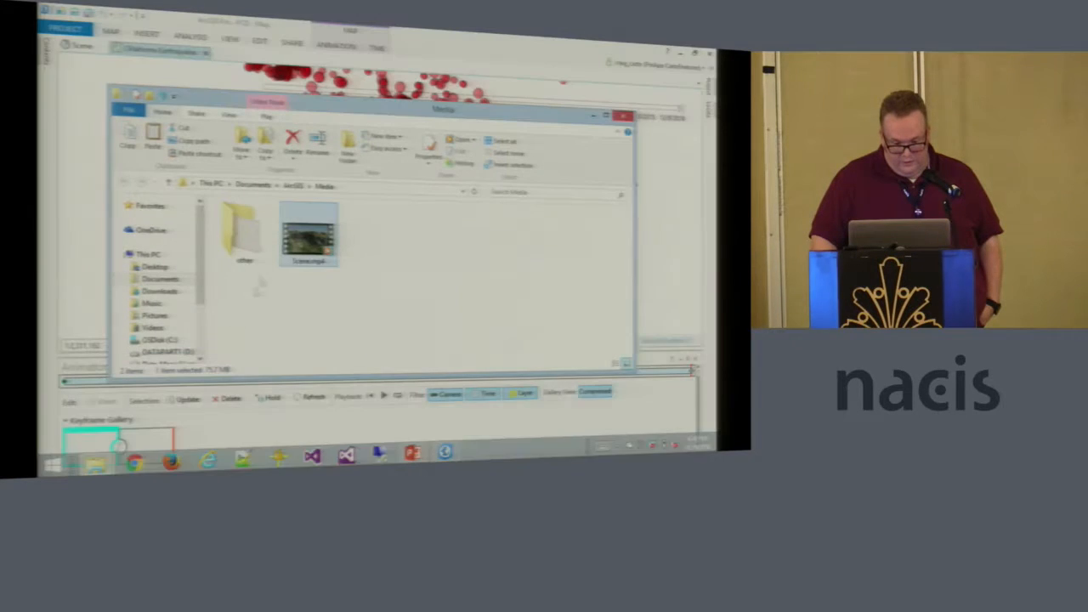
pyautogui.doubleClick(244, 234)
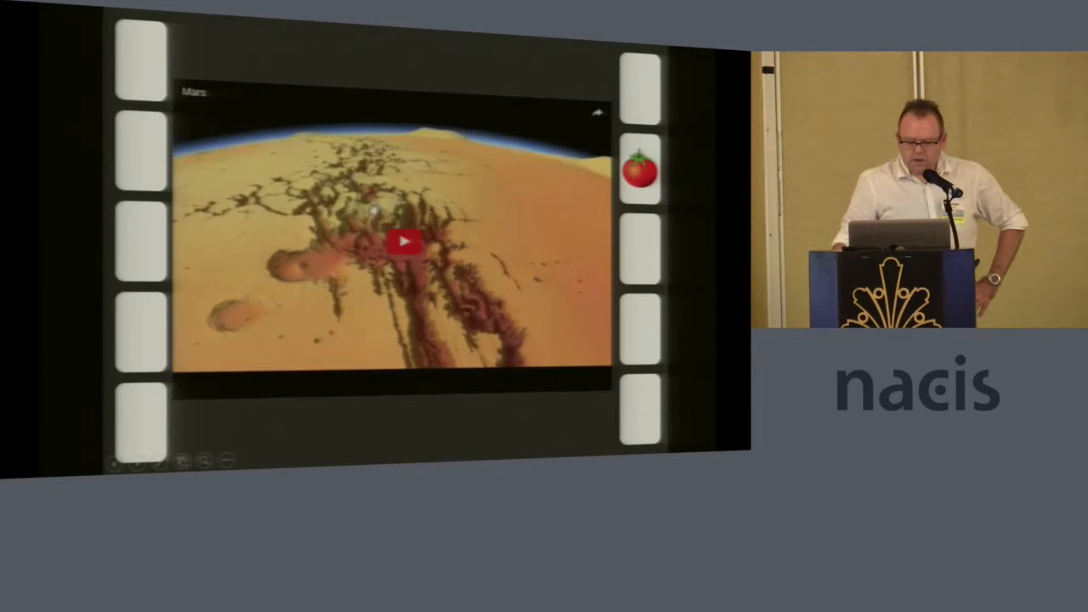
pyautogui.click(412, 245)
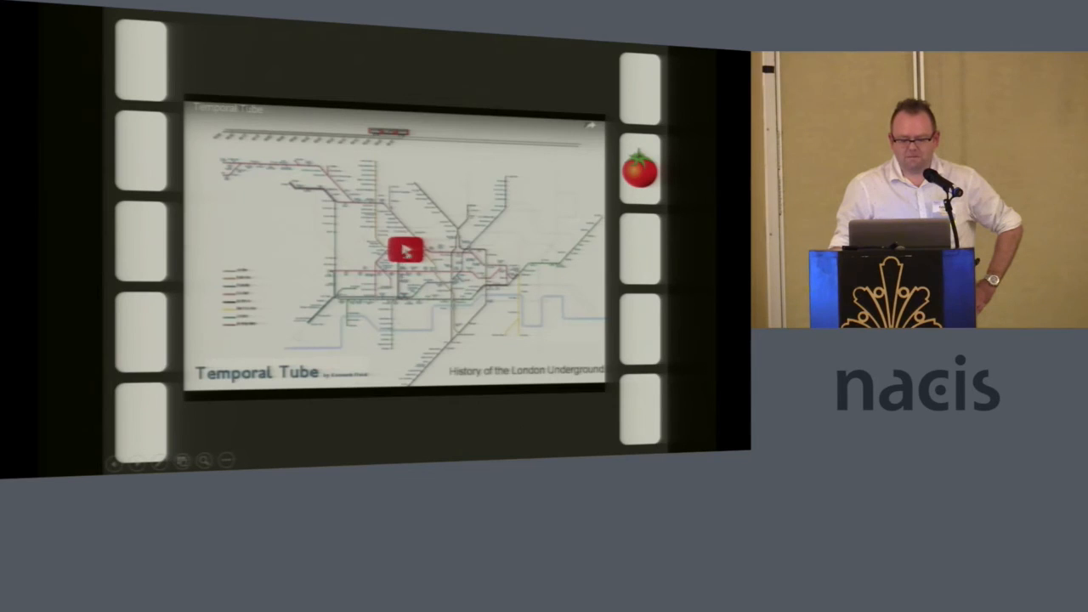
# Play the embedded Temporal Tube video of the London Underground's history.
pyautogui.click(404, 251)
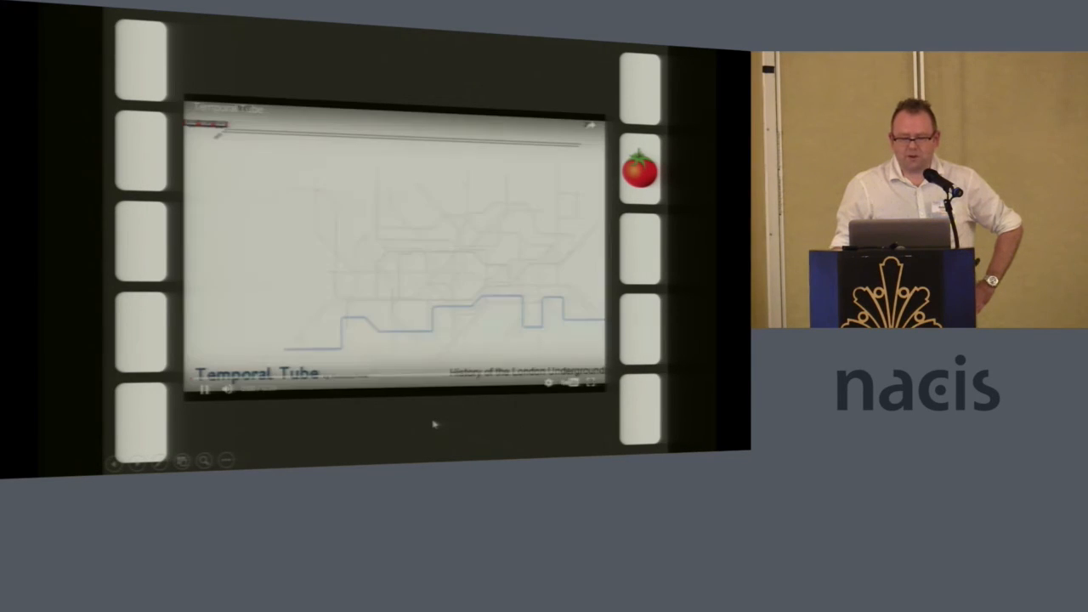